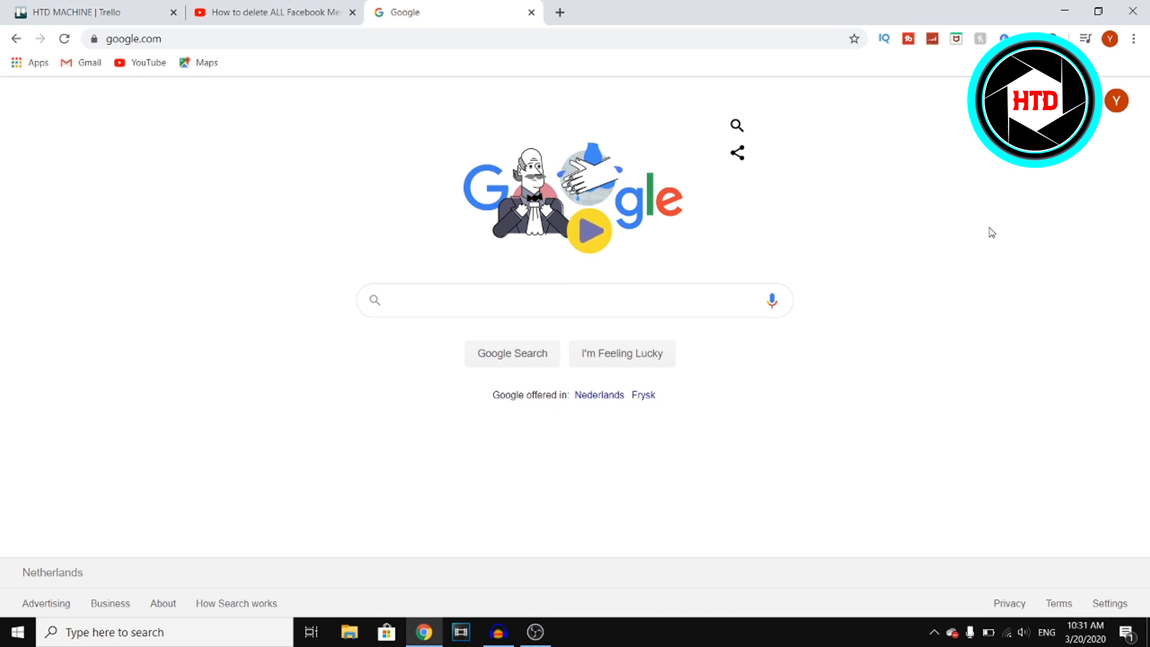
mouse_move(896, 422)
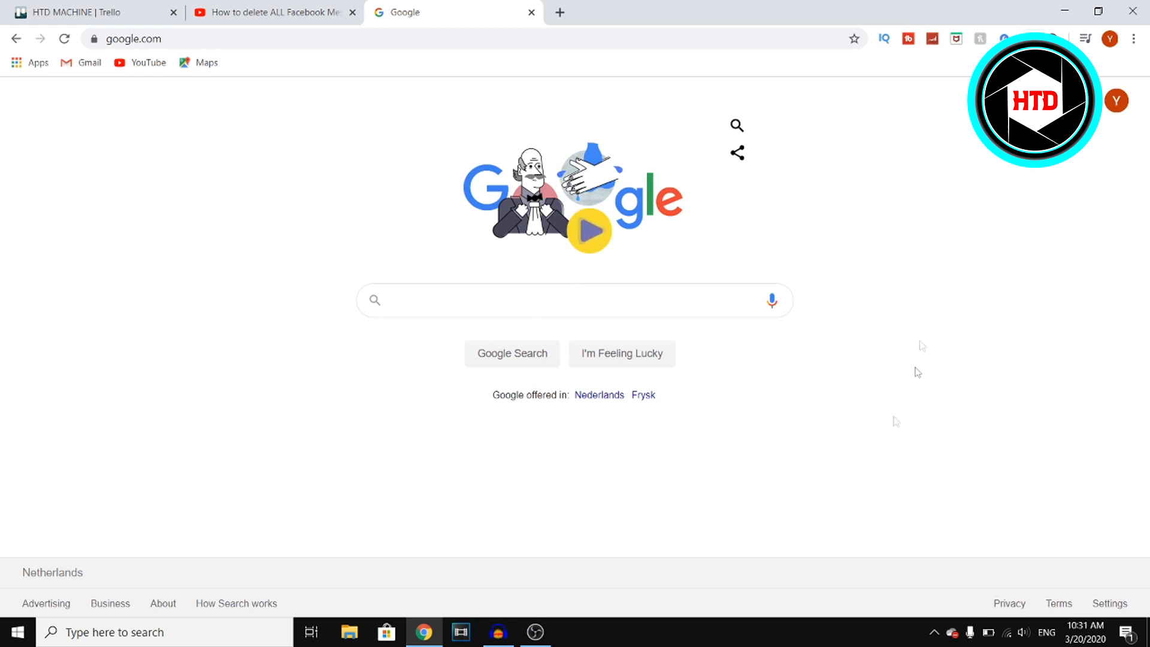
Search Google for 'chrome web store' using the matching suggestion.
left_click(573, 300)
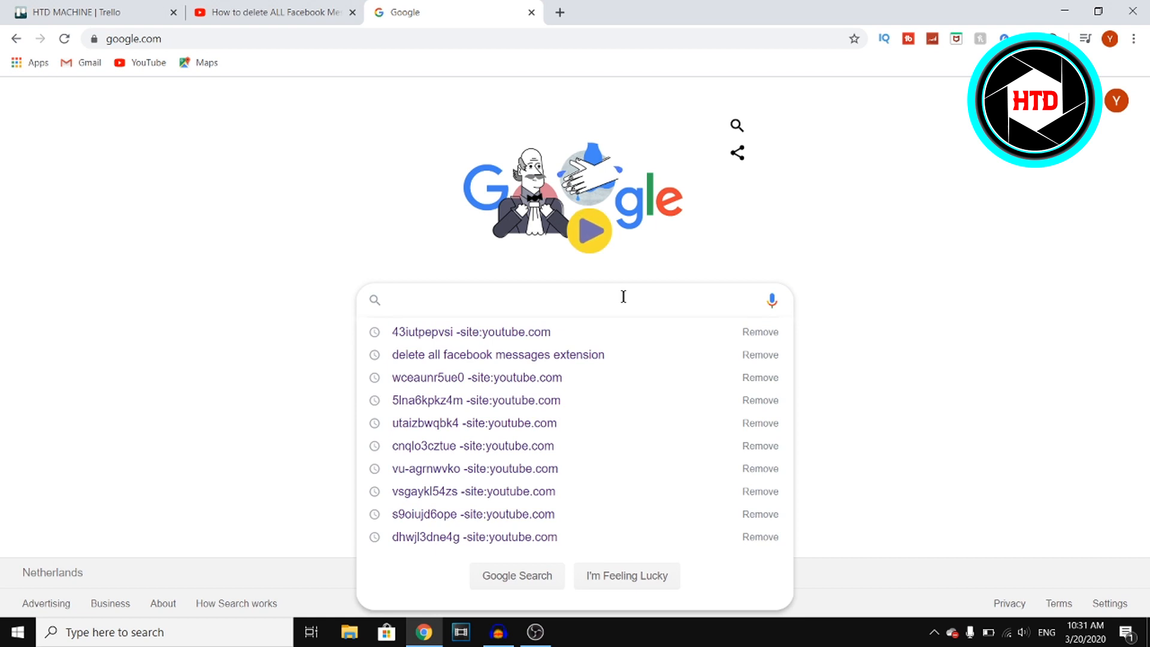
type("chrome webs")
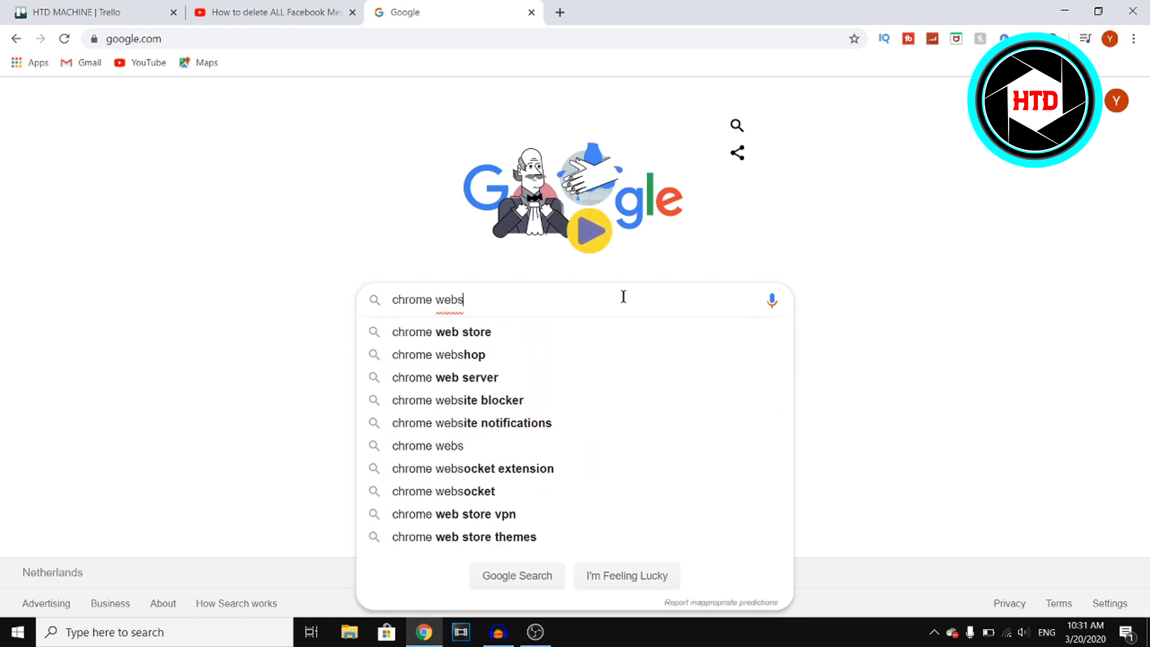
left_click(442, 332)
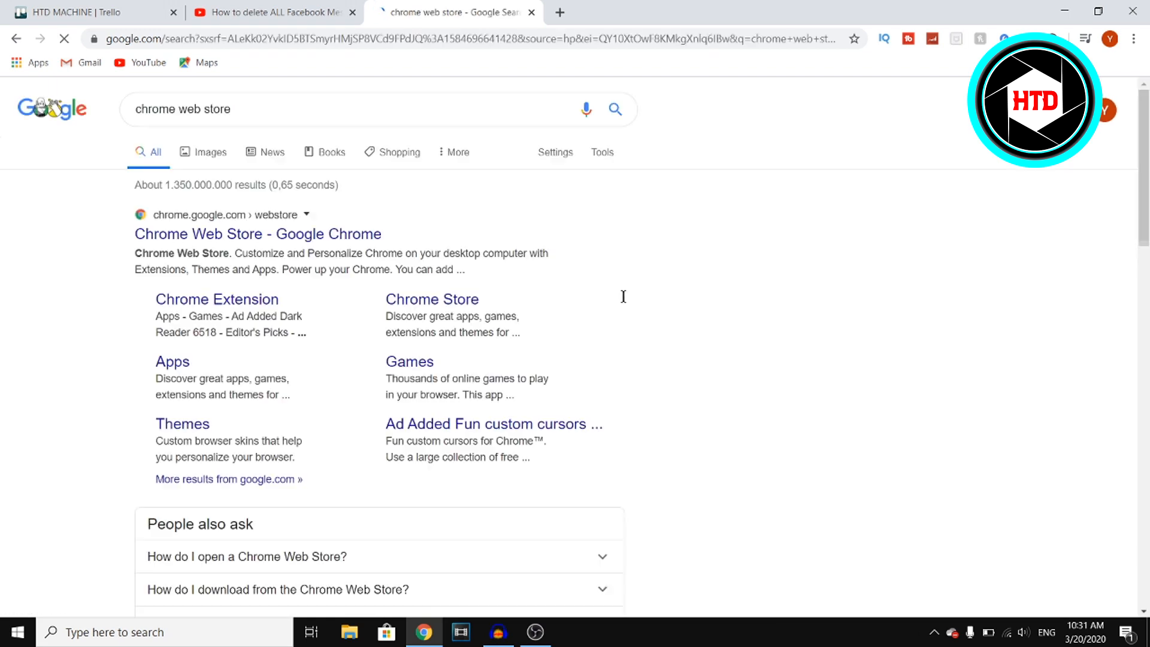
In the Chrome Web Store, search for 'messenger cleaner' so Messenger Cleaner is listed first.
left_click(257, 233)
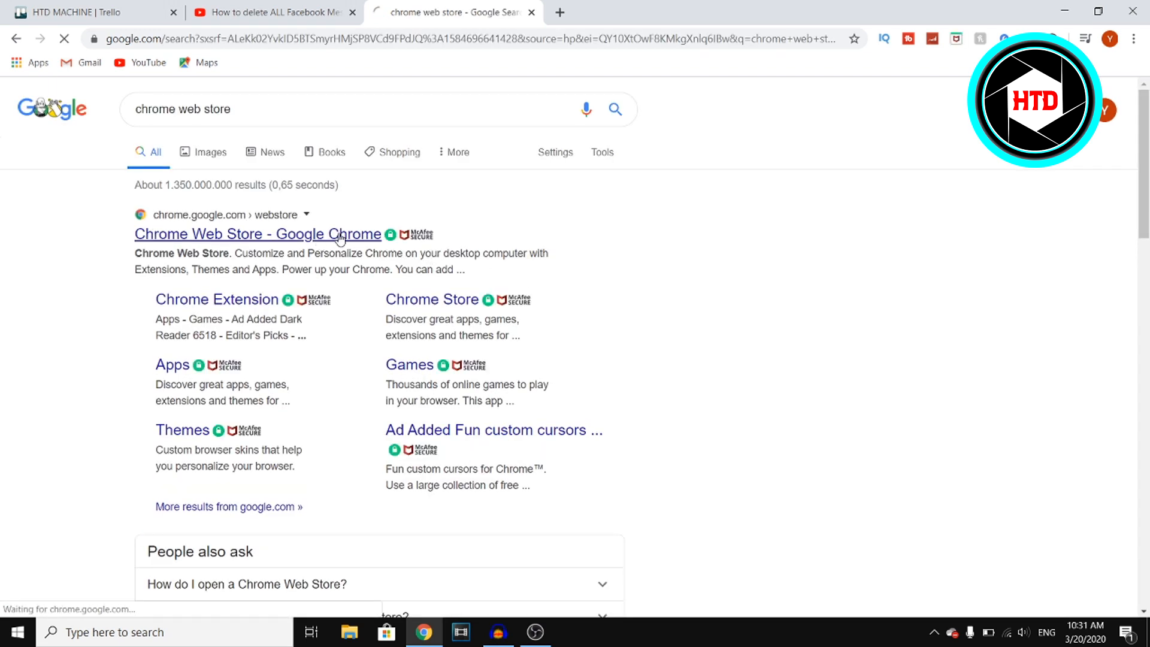
left_click(257, 233)
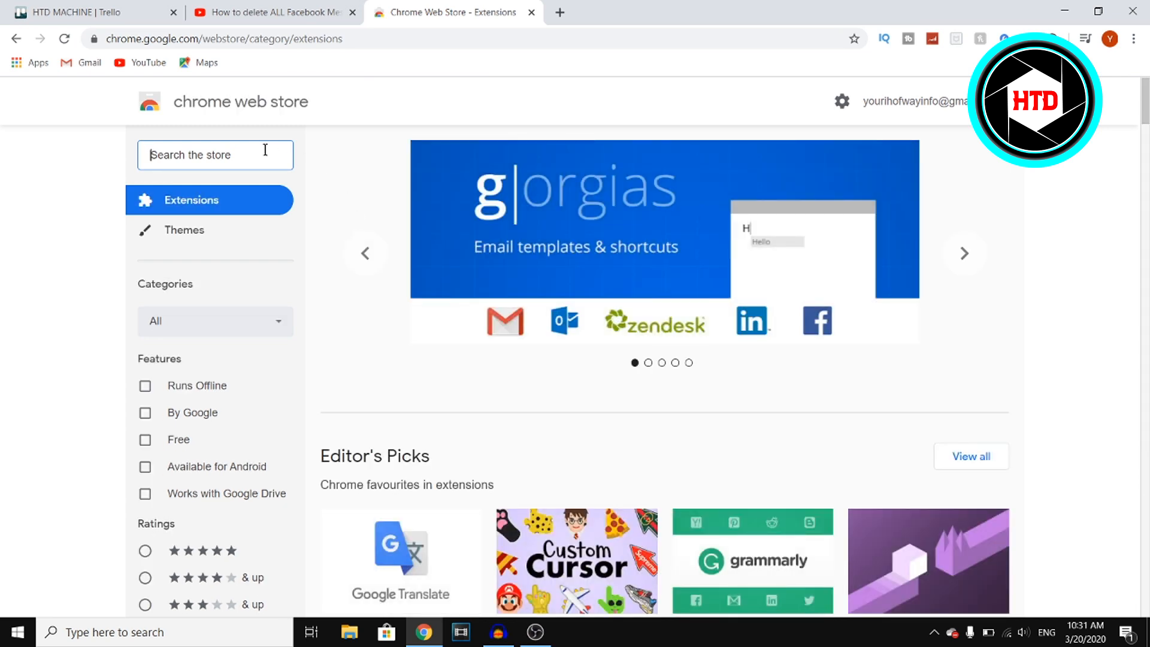
type("messenger cle")
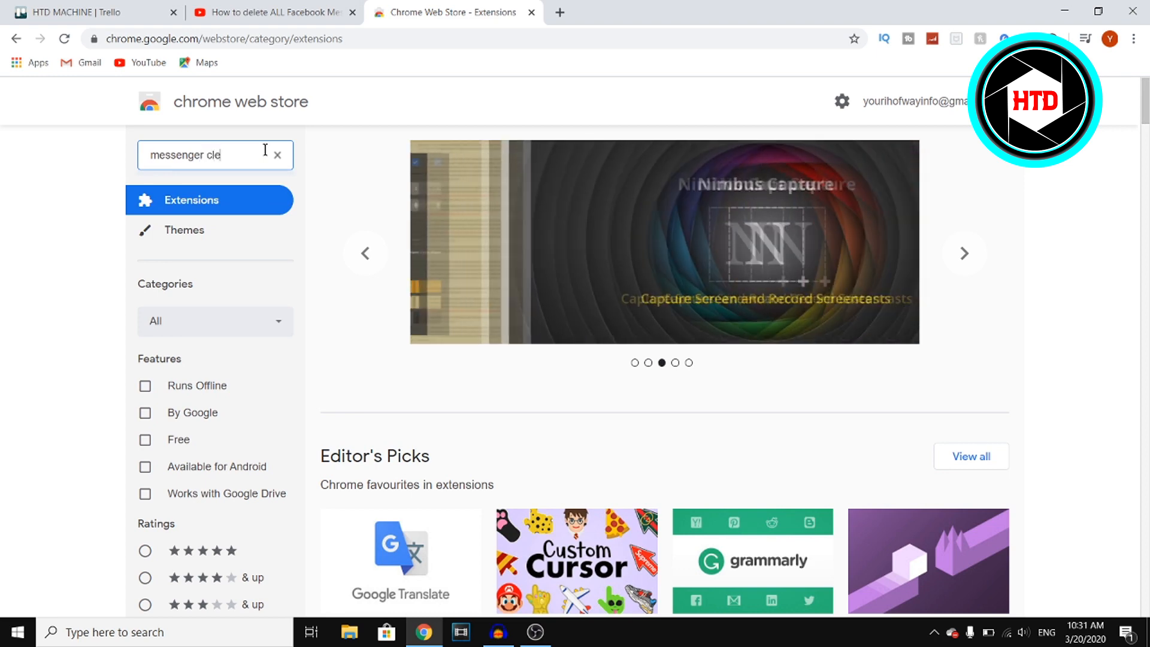
key("Enter")
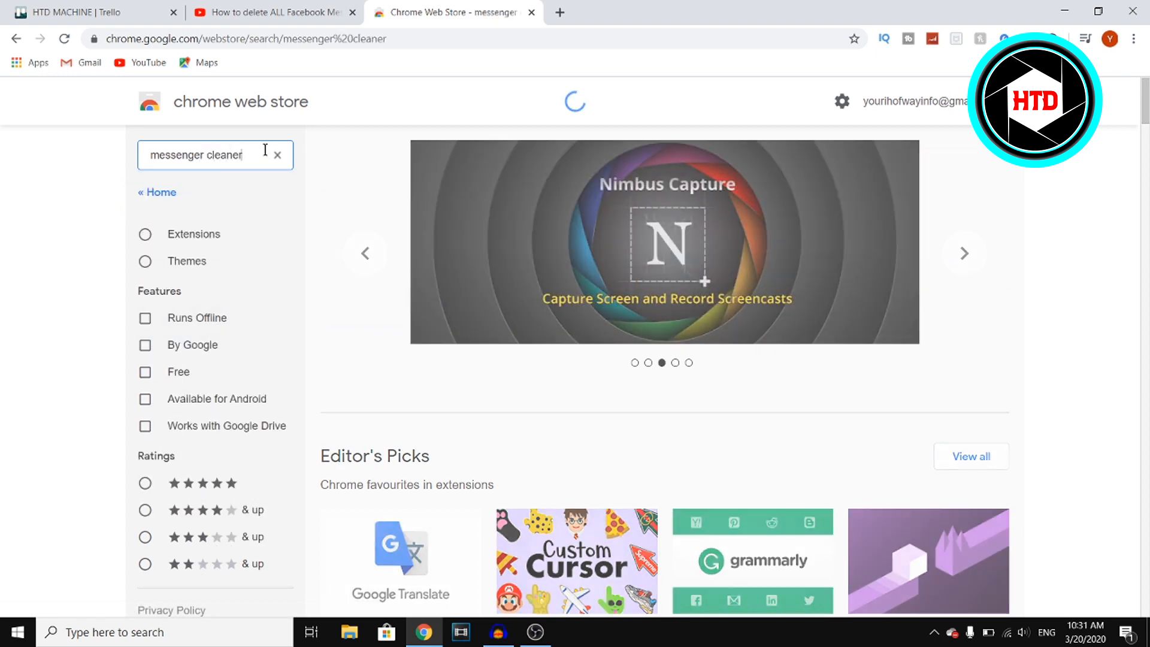
key("Enter")
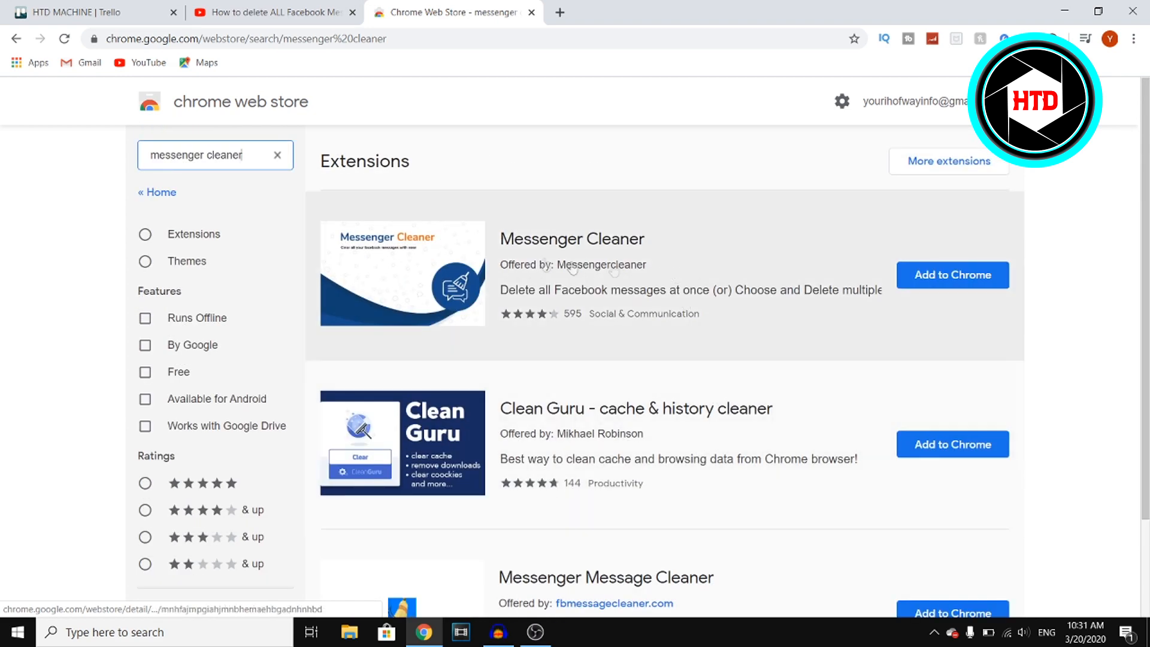
Add the Messenger Cleaner extension to Chrome and confirm the installation.
left_click(951, 275)
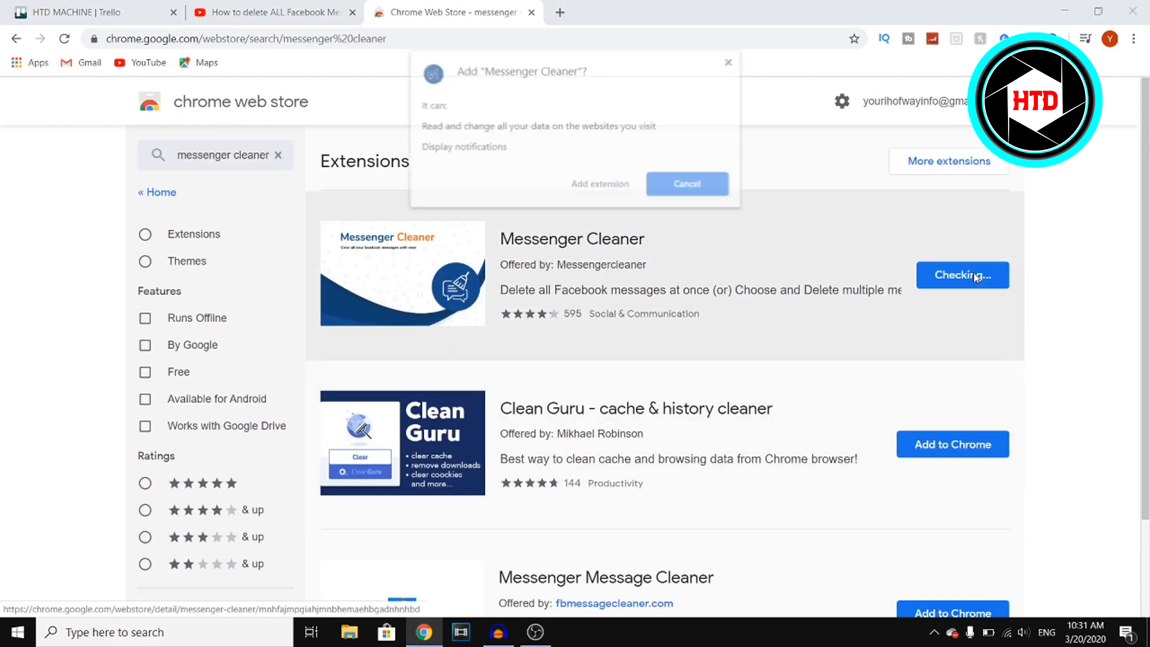
left_click(687, 183)
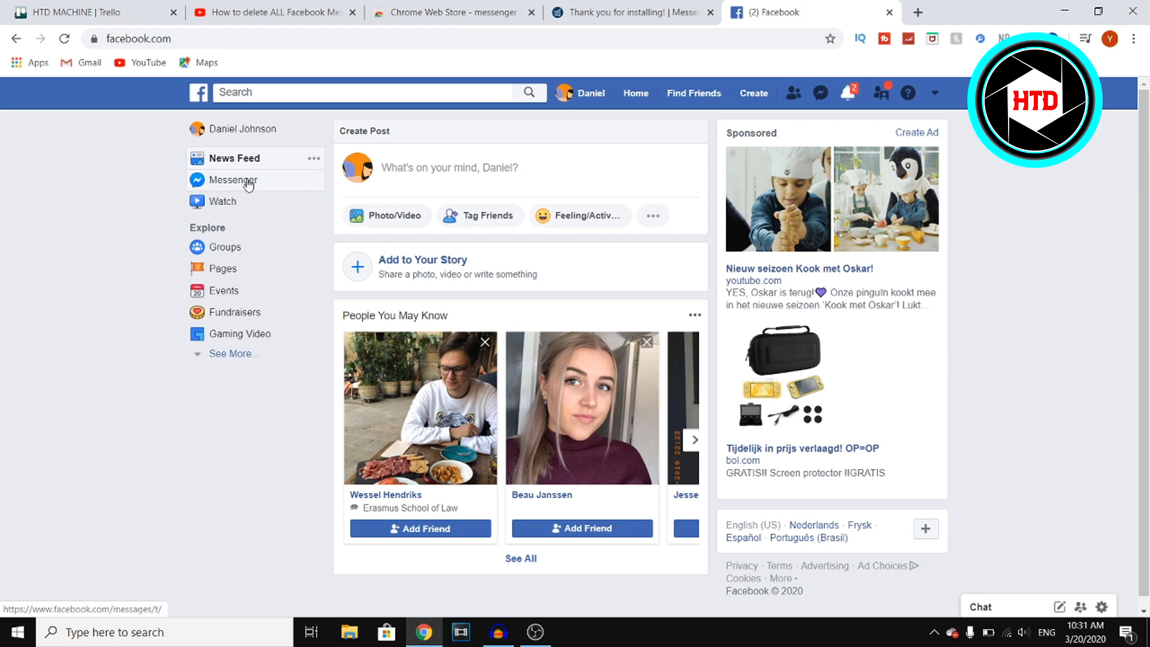
Go to Messenger from the Facebook feed's left sidebar.
left_click(232, 179)
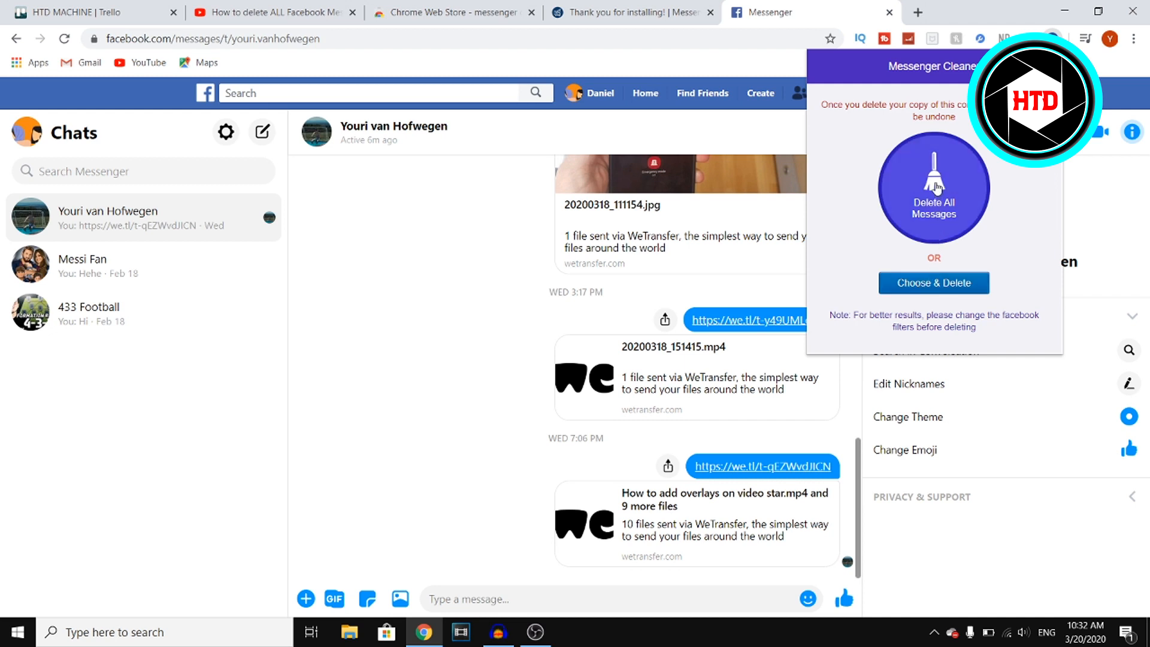
mouse_move(952, 181)
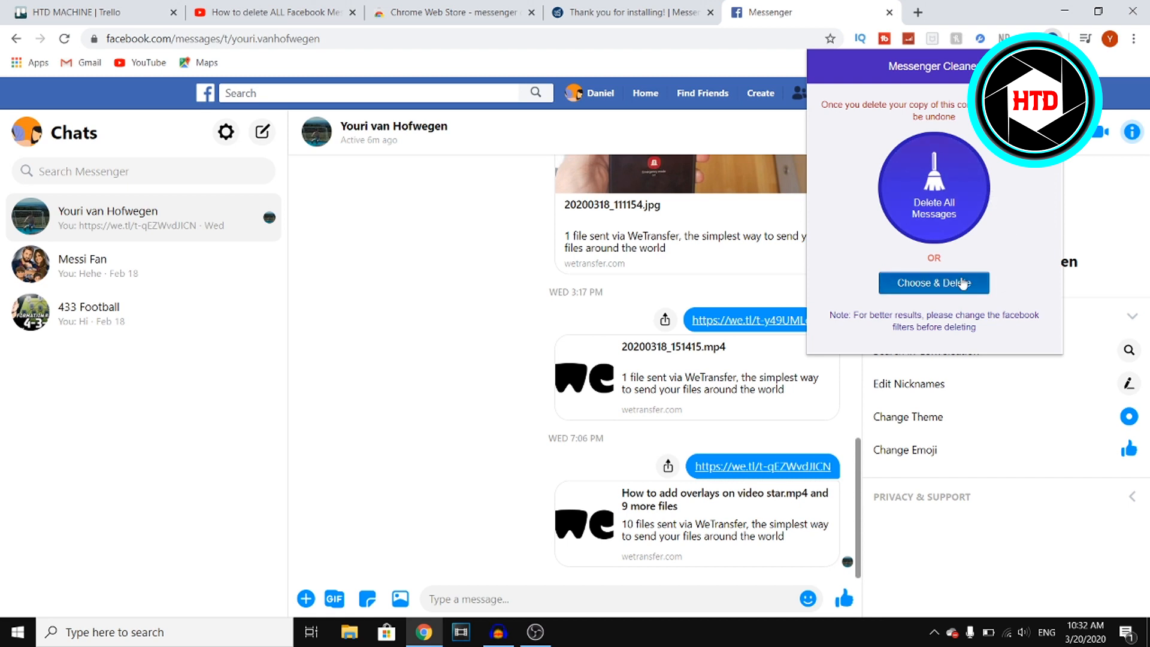
Request Delete All Messages in Messenger Cleaner to show its confirmation dialog.
left_click(933, 189)
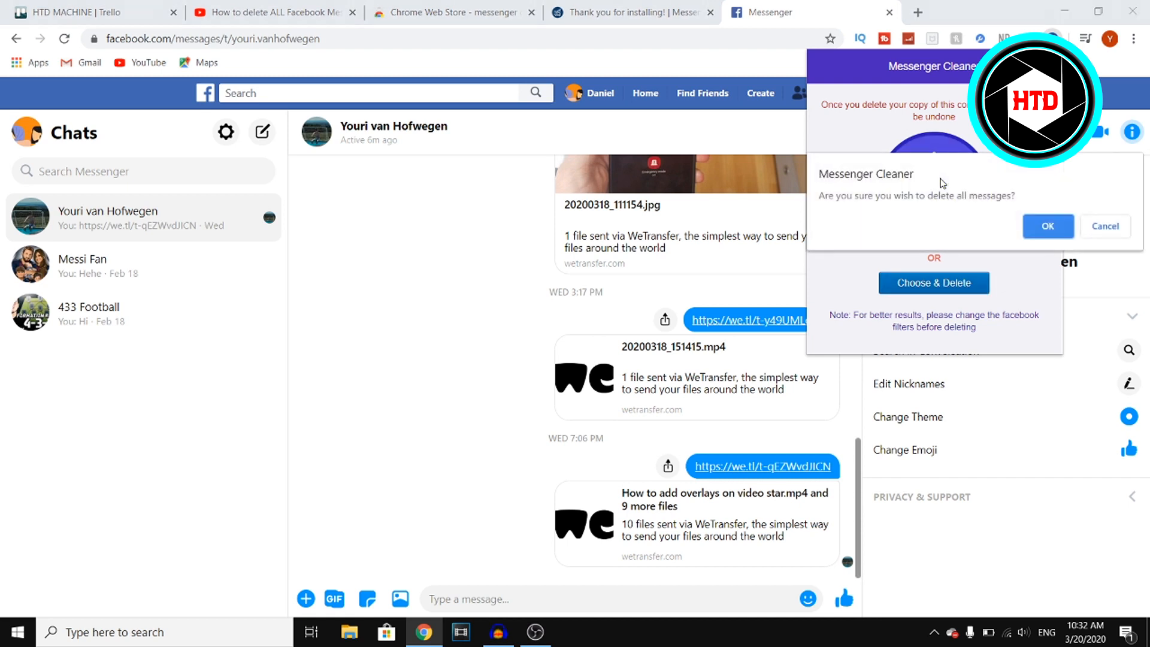